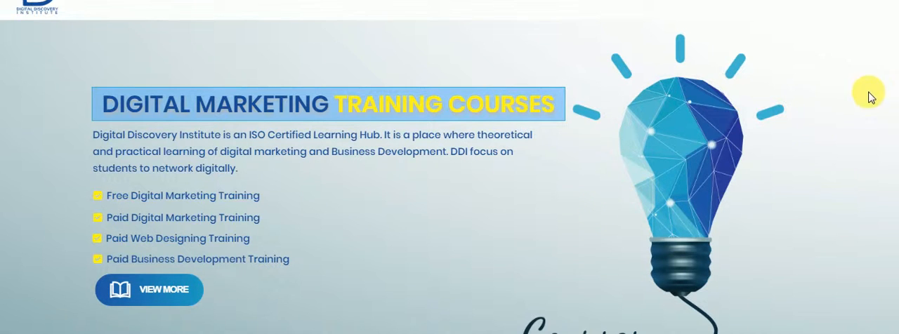
- Scroll the homepage down to the Digital Marketing Training Courses introduction with free and paid options
scroll("down", 3)
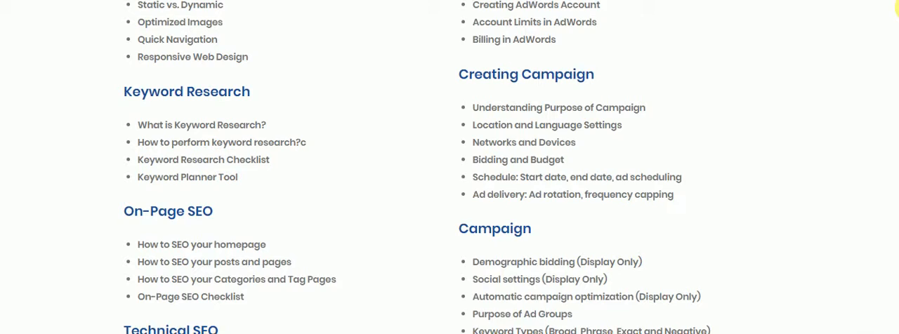
- Scroll the syllabus through Keyword Research, On-Page SEO and social media marketing topics
scroll("down", 3)
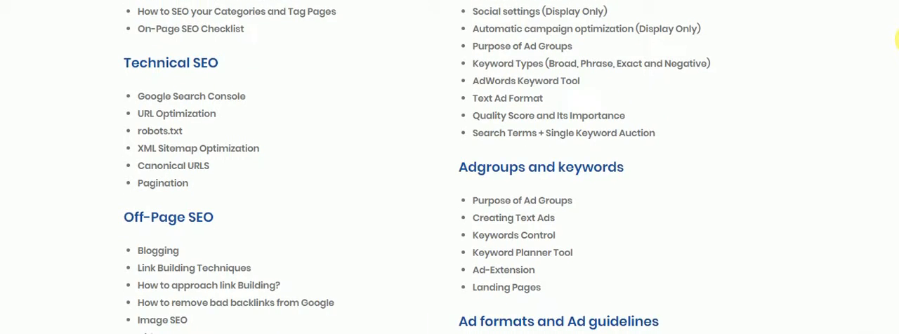
scroll("down", 3)
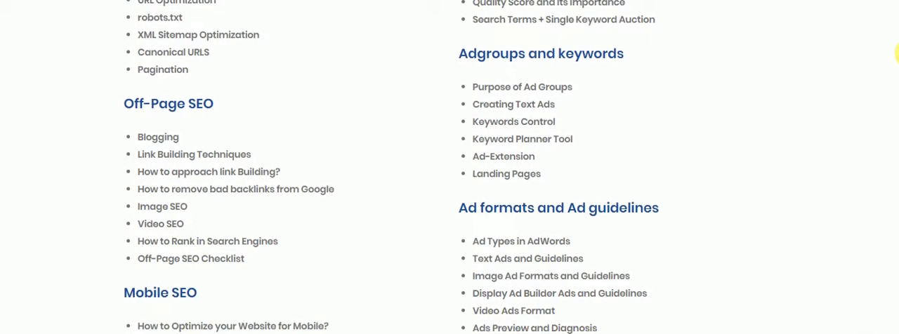
scroll("down", 3)
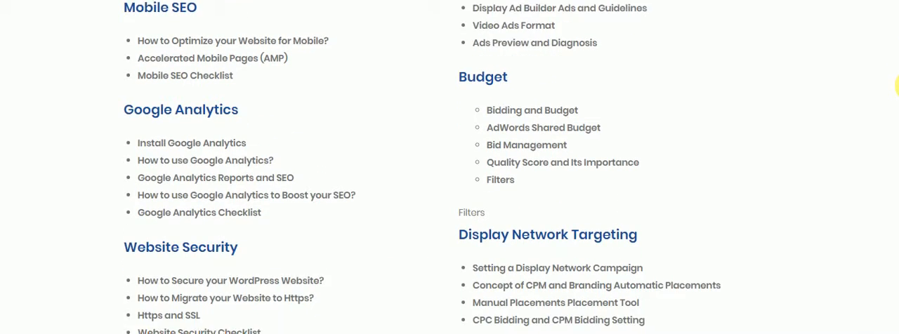
scroll("down", 3)
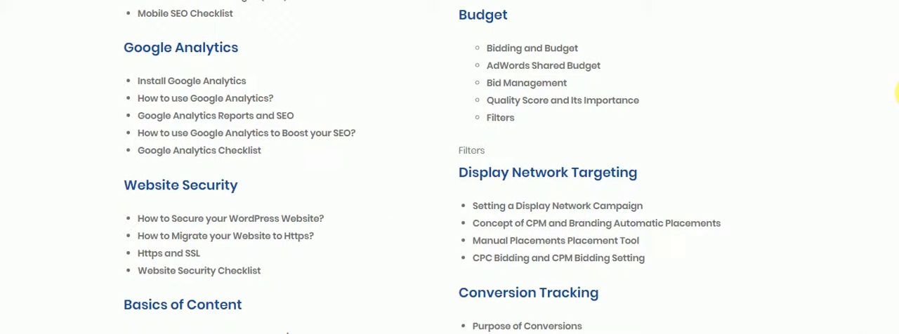
scroll("down", 3)
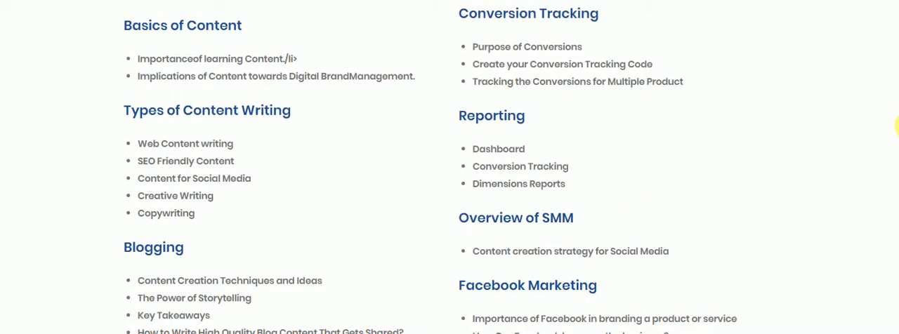
scroll("down", 3)
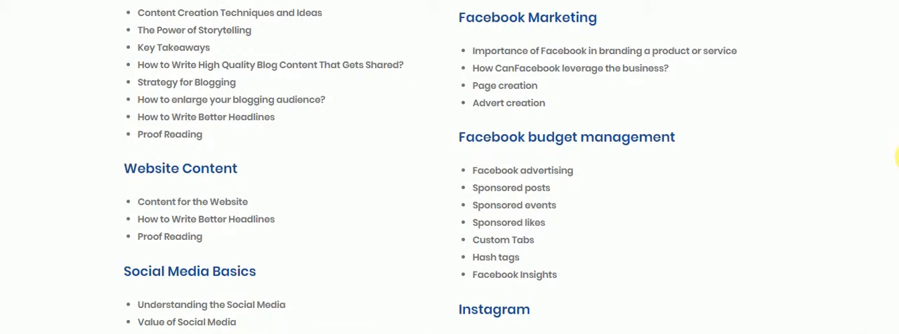
- Continue down through email marketing, Affiliate Marketing and Online Reputation Management sections
scroll("down", 3)
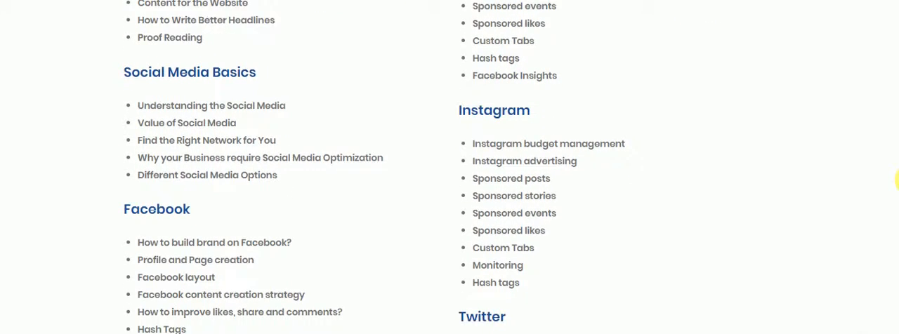
scroll("down", 3)
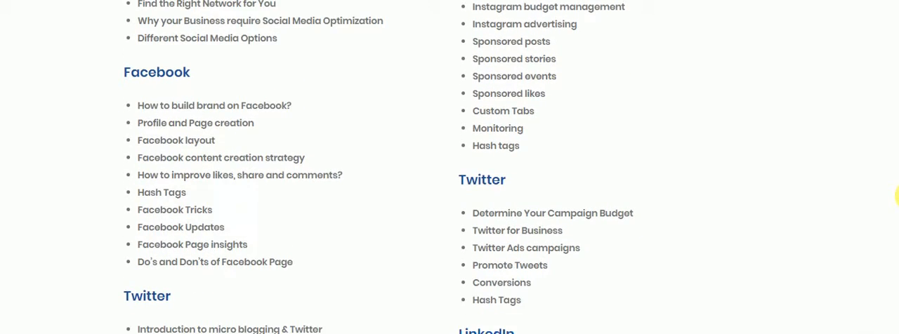
scroll("down", 3)
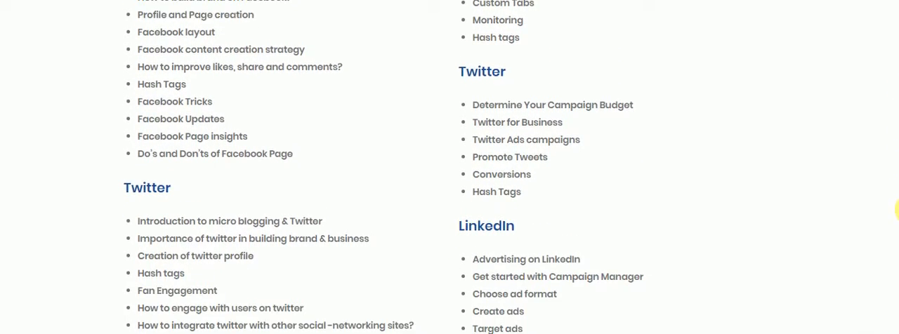
scroll("down", 3)
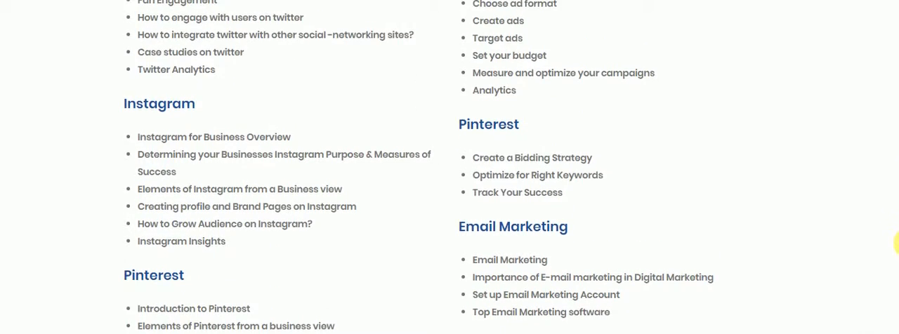
scroll("down", 3)
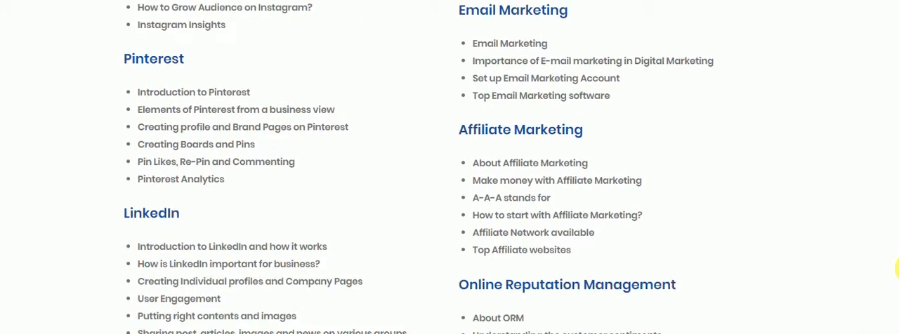
scroll("down", 3)
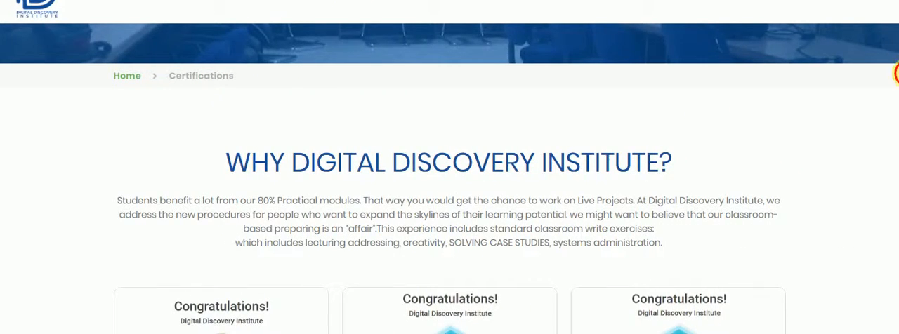
- Scroll to the certificate carousel and advance it past the AdWords Mobile, Google Shopping and Digital Sales certificates
scroll("down", 3)
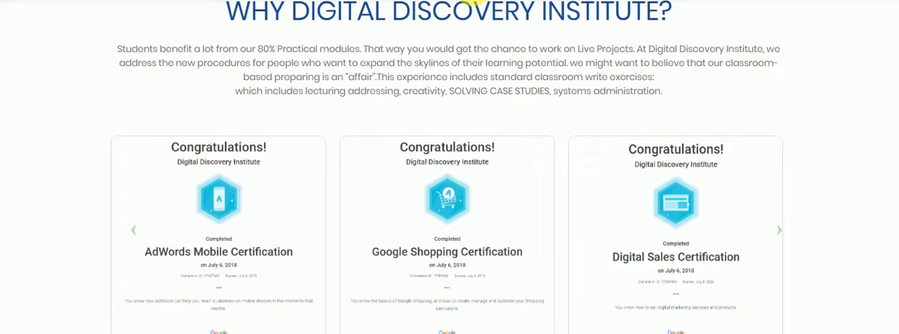
left_click(778, 230)
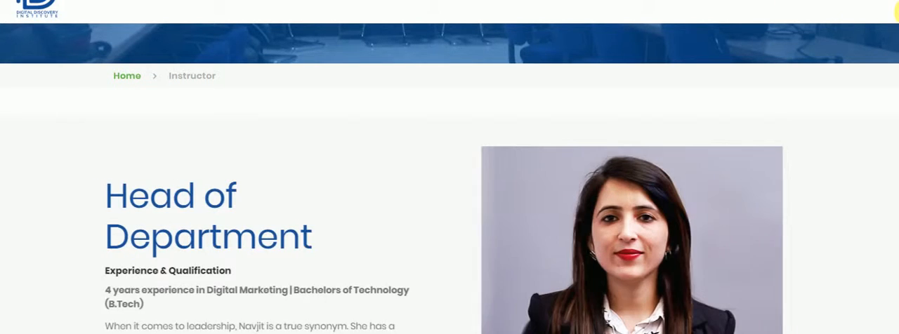
- Scroll through the Head of Department's photo, experience and qualifications on the Instructor page
scroll("down", 3)
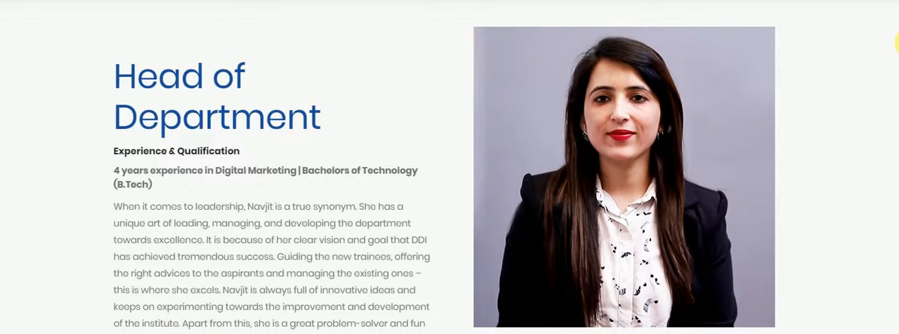
scroll("down", 3)
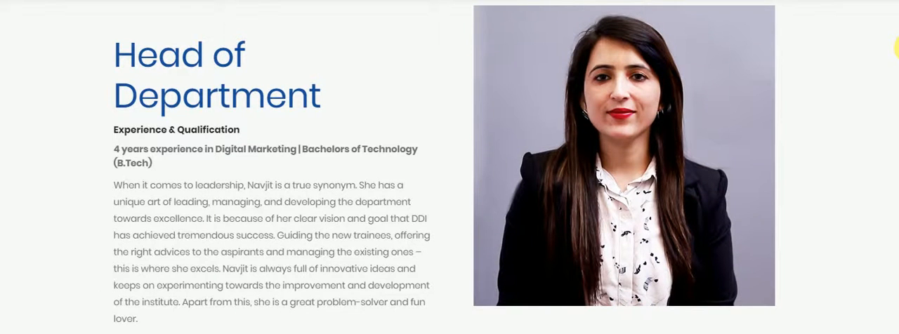
scroll("down", 3)
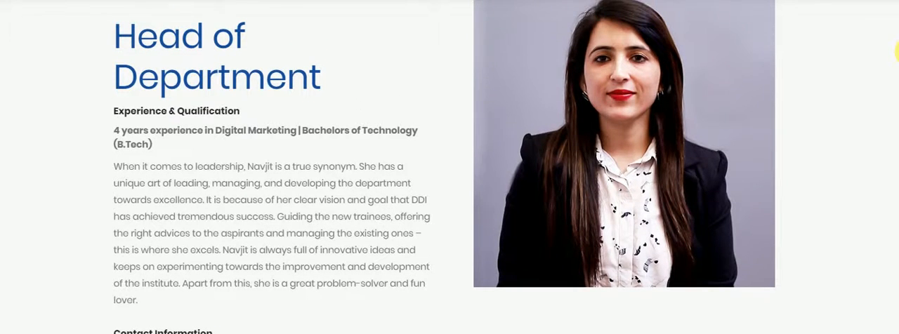
scroll("down", 3)
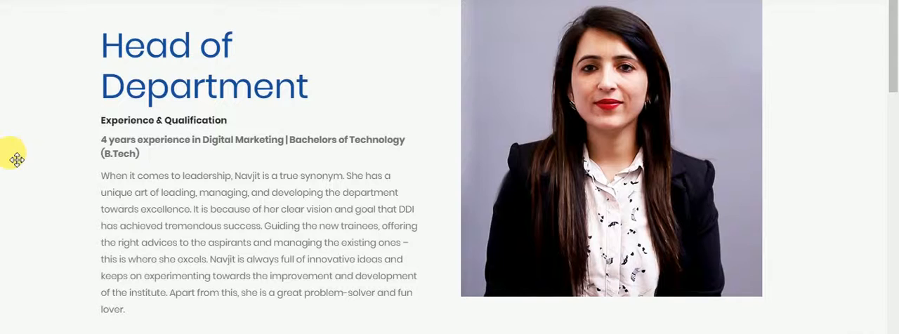
scroll("down", 3)
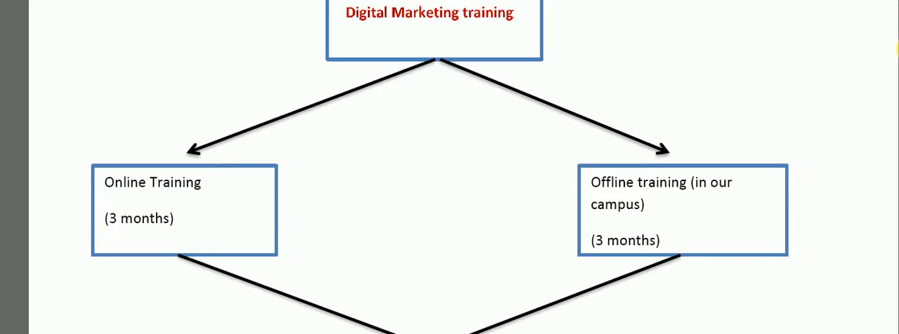
- Scroll the flowchart down to the three-month online and offline campus training branches
scroll("down", 3)
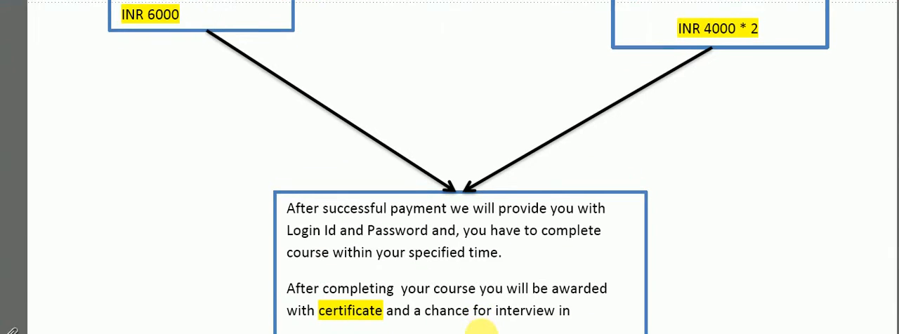
- Scroll to the INR 6000 and INR 4000 × 2 fee boxes and the post-payment login and certificate step
scroll("down", 3)
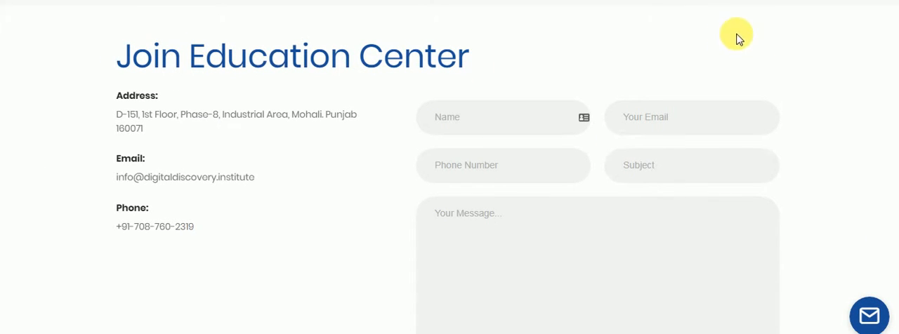
mouse_move(828, 48)
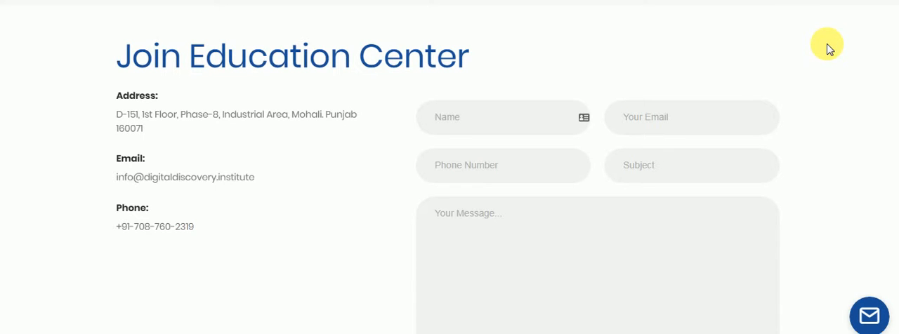
mouse_move(548, 25)
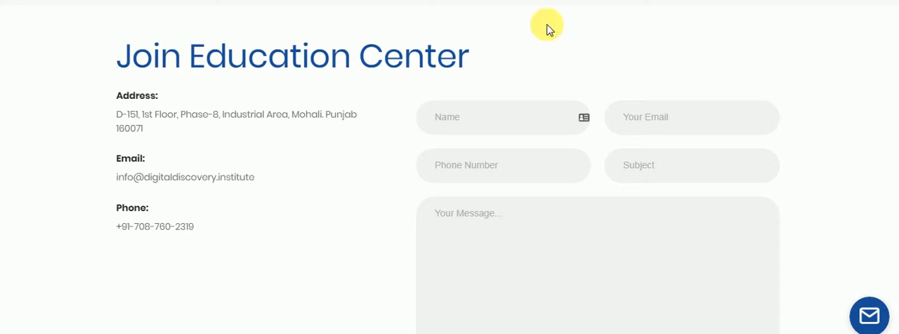